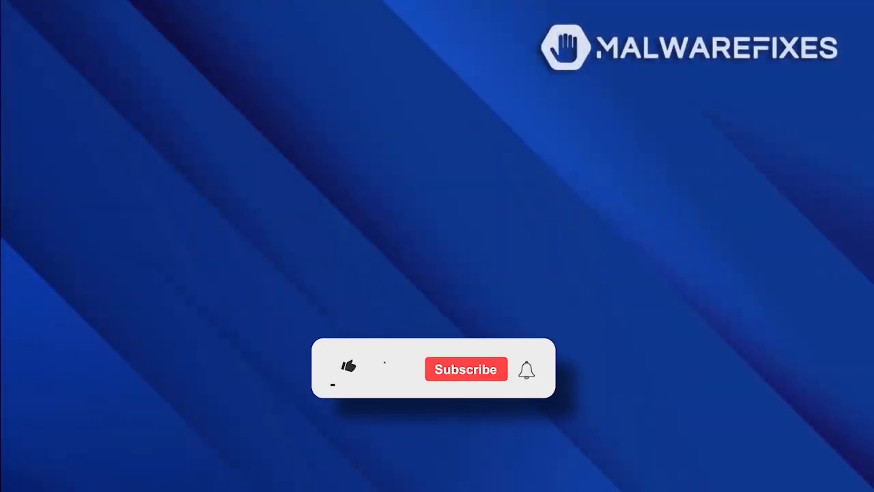
- Search 'malwarefixes' in Chrome to show the redirect through learn.dynamitedojo.com with sponsored results
{"action": "left_click", "coordinate": [349, 366]}
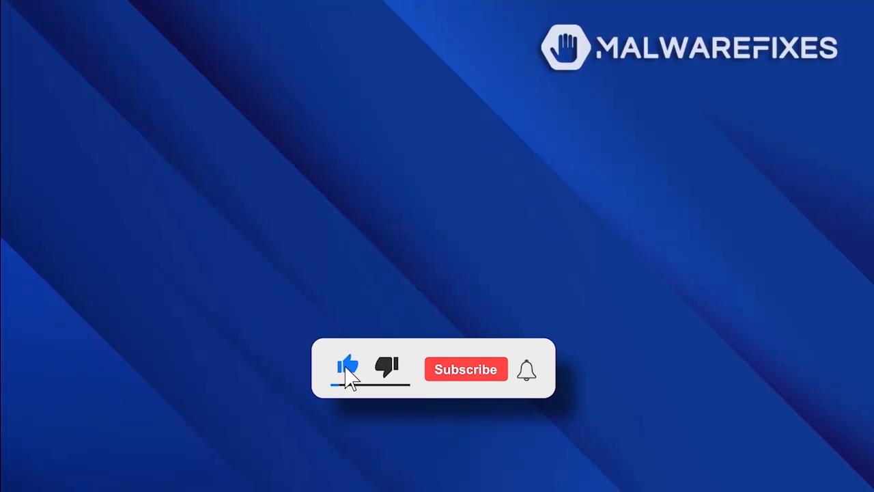
{"action": "left_click", "coordinate": [464, 369]}
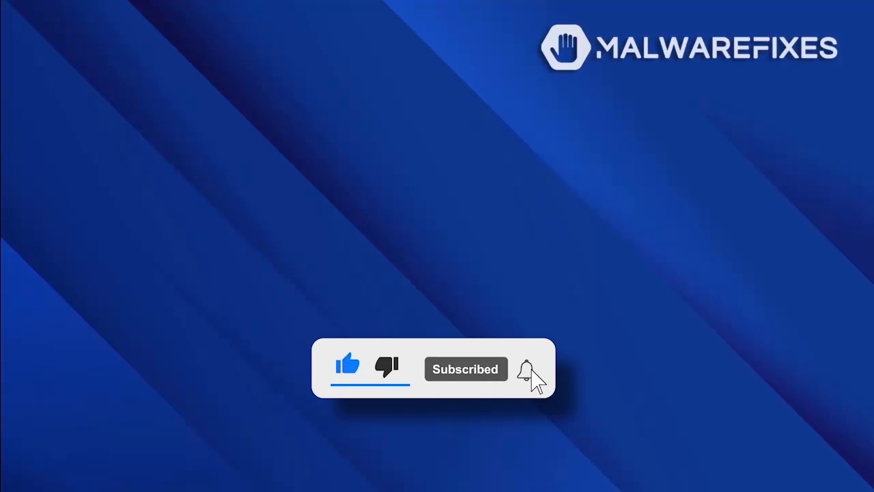
{"action": "left_click", "coordinate": [527, 369]}
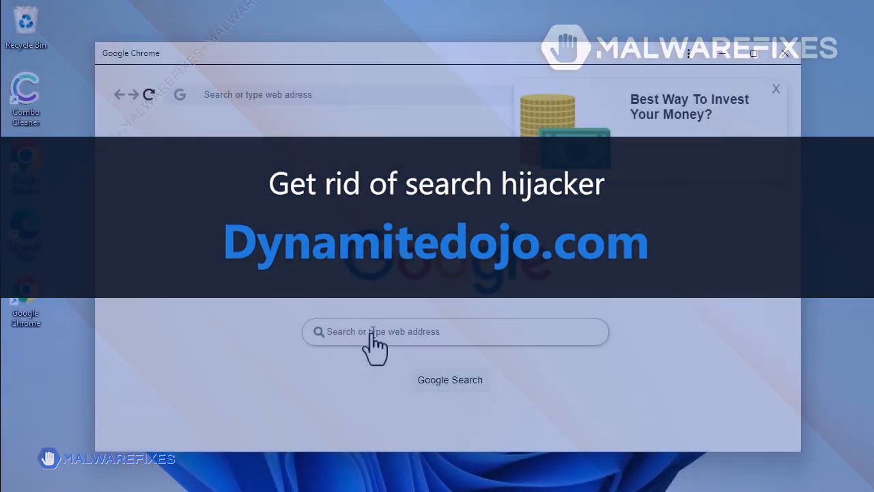
{"action": "type", "text": "malwarefixes"}
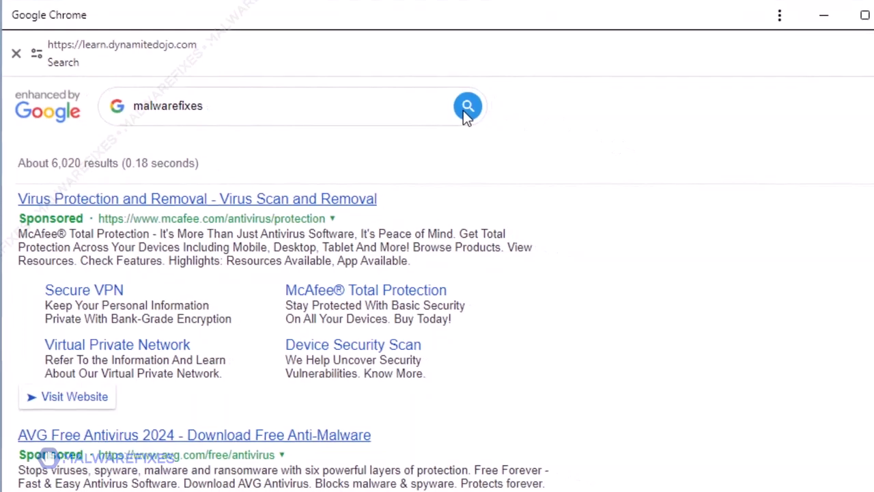
{"action": "left_click", "coordinate": [467, 106]}
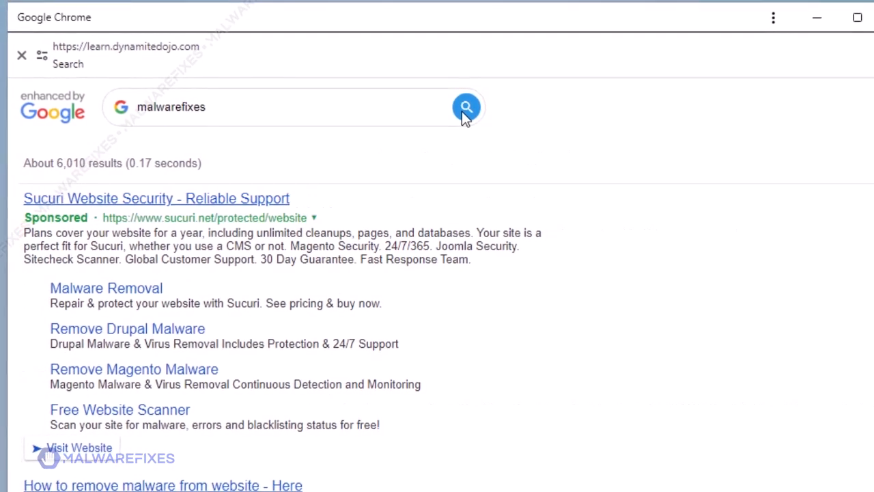
{"action": "left_click", "coordinate": [467, 107]}
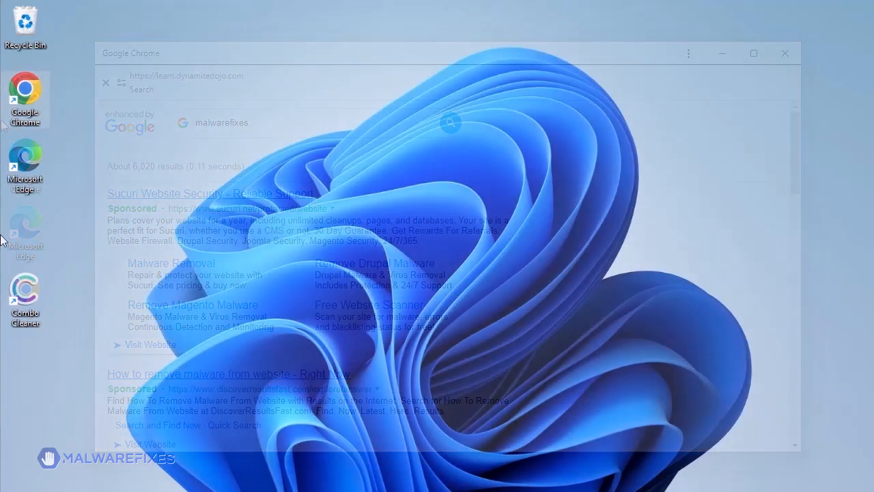
- Launch Combo Cleaner from its desktop shortcut to reach the Quick Scan dashboard
{"action": "left_click", "coordinate": [784, 52]}
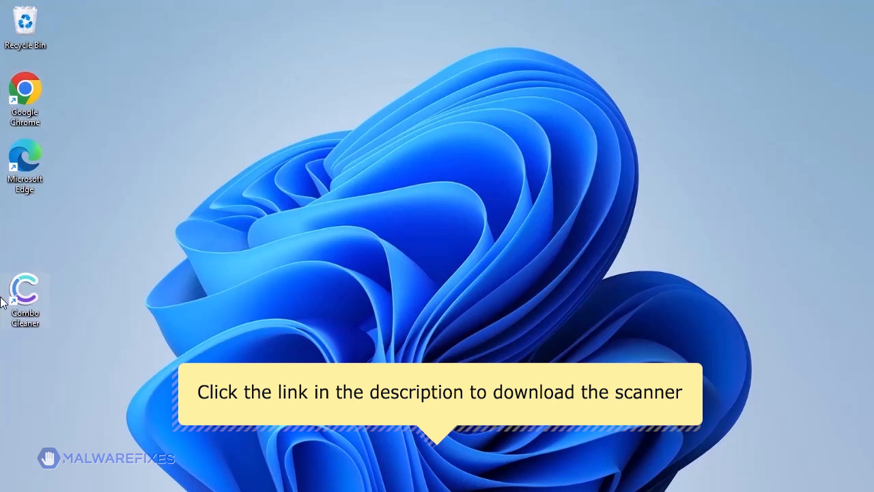
{"action": "mouse_move", "coordinate": [25, 287]}
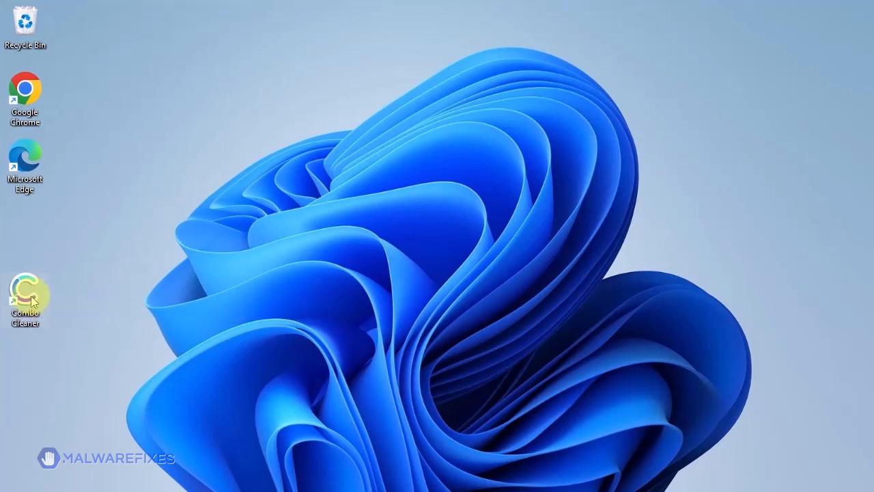
{"action": "double_click", "coordinate": [24, 287]}
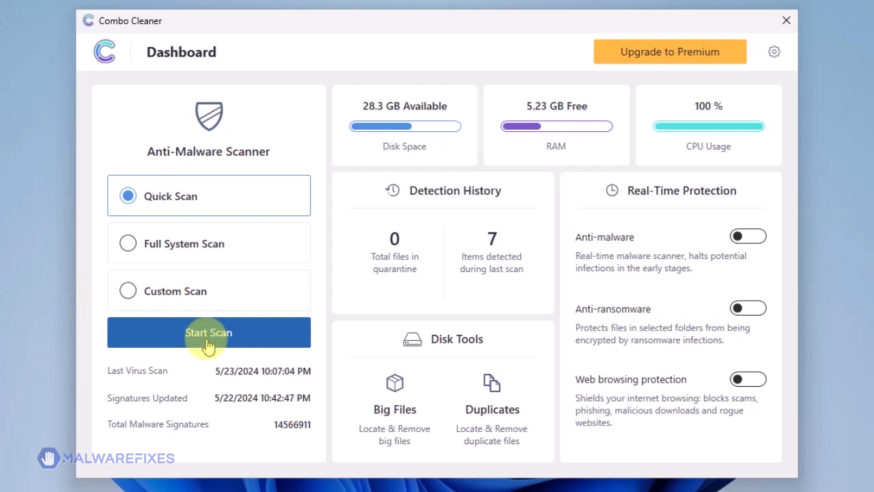
- Run a Combo Cleaner quick scan that finds seven threats, all checked
{"action": "left_click", "coordinate": [207, 332]}
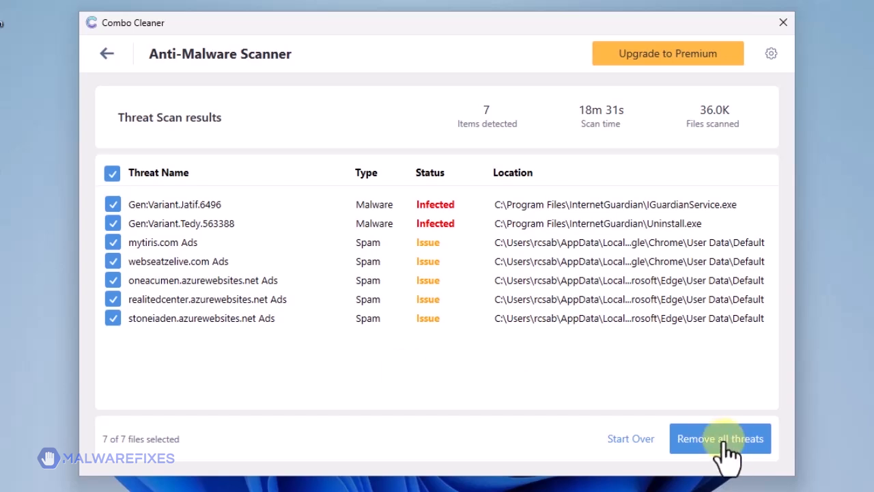
- Remove all seven detected threats and close Combo Cleaner
{"action": "left_click", "coordinate": [719, 439]}
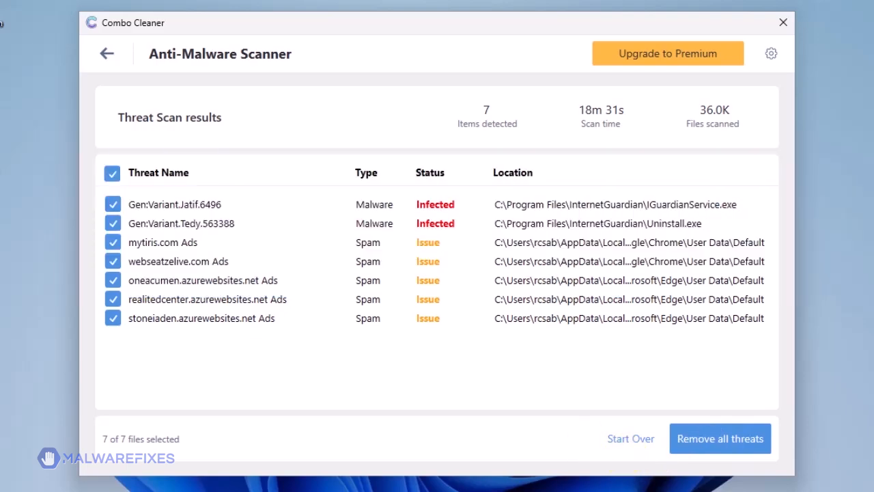
{"action": "left_click", "coordinate": [783, 21]}
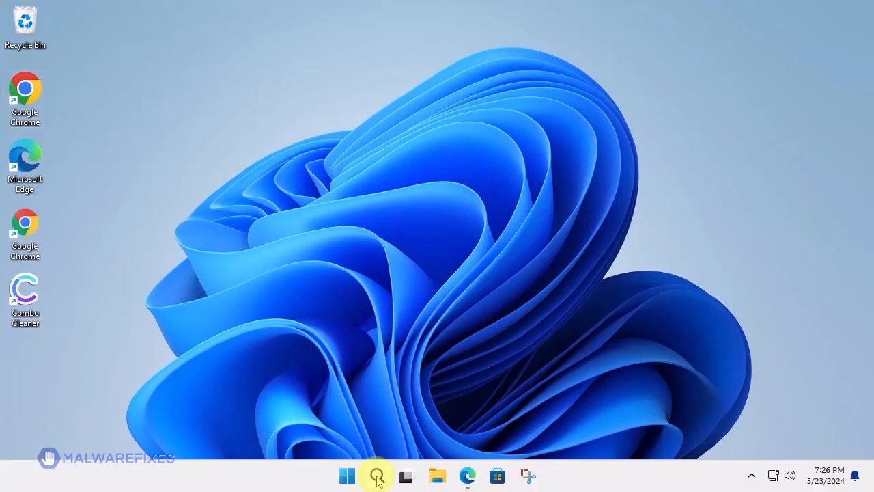
{"action": "mouse_move", "coordinate": [377, 476]}
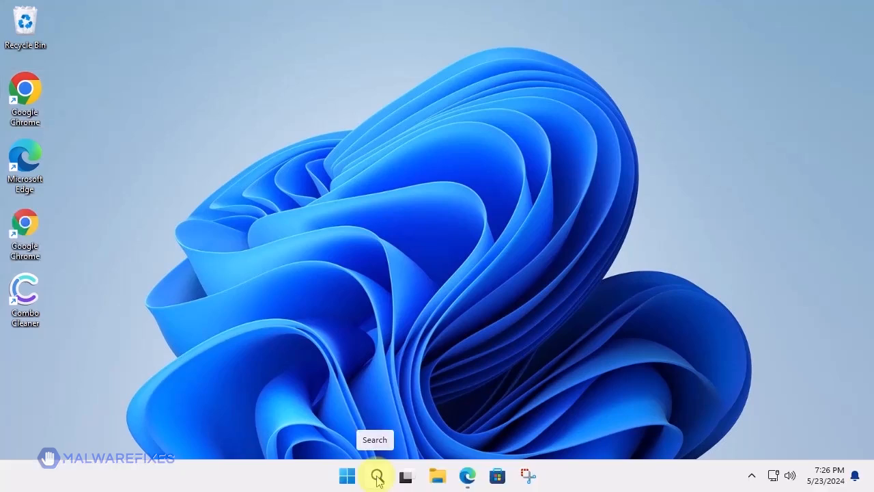
- Launch appwiz.cpl from Windows search to bring up Programs and Features
{"action": "left_click", "coordinate": [377, 476]}
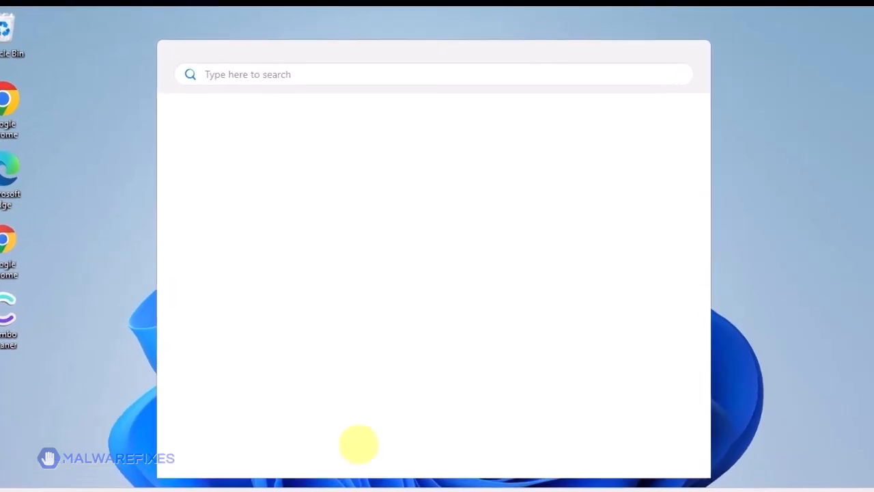
{"action": "left_click", "coordinate": [432, 74]}
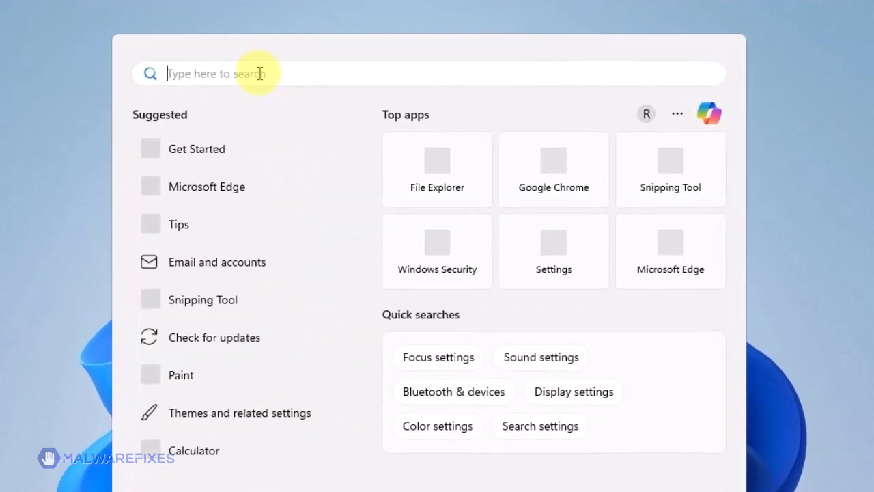
{"action": "type", "text": "appwiz.cpl"}
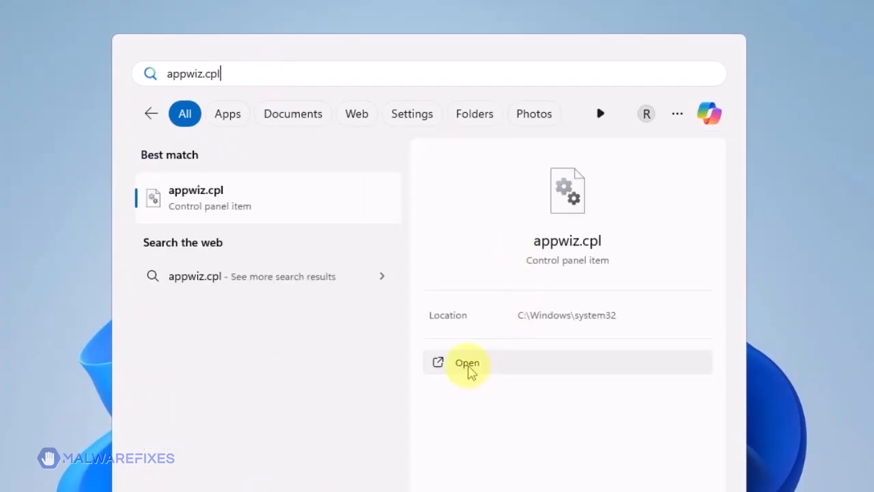
{"action": "left_click", "coordinate": [467, 361]}
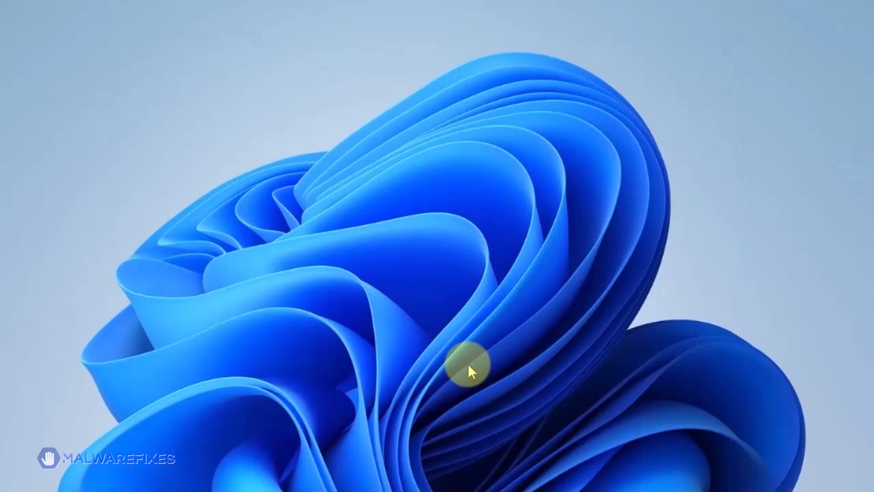
- Sort programs newest first and start uninstalling the fake Google Chrome by Google\Chrome
{"action": "left_click", "coordinate": [470, 369]}
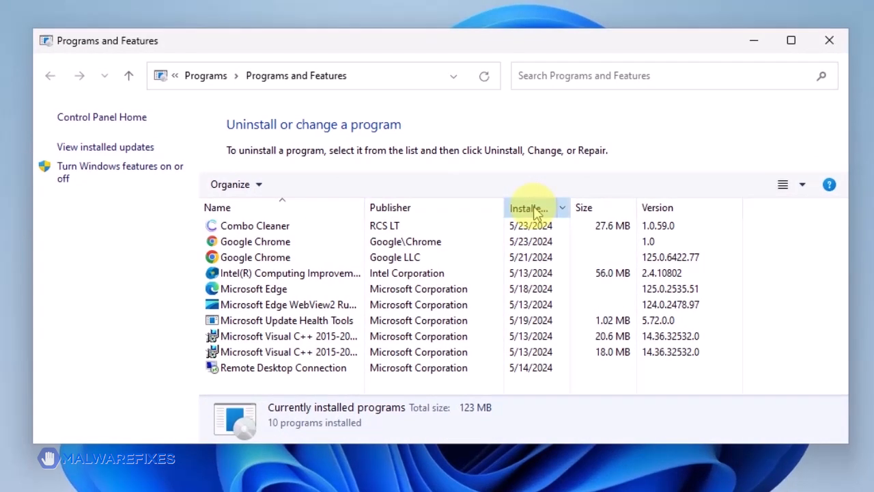
{"action": "left_click", "coordinate": [530, 208]}
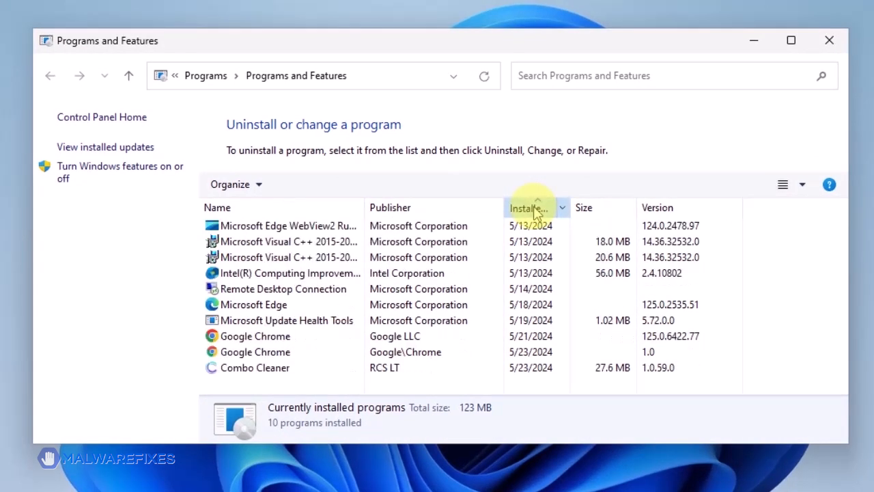
{"action": "left_click", "coordinate": [530, 208]}
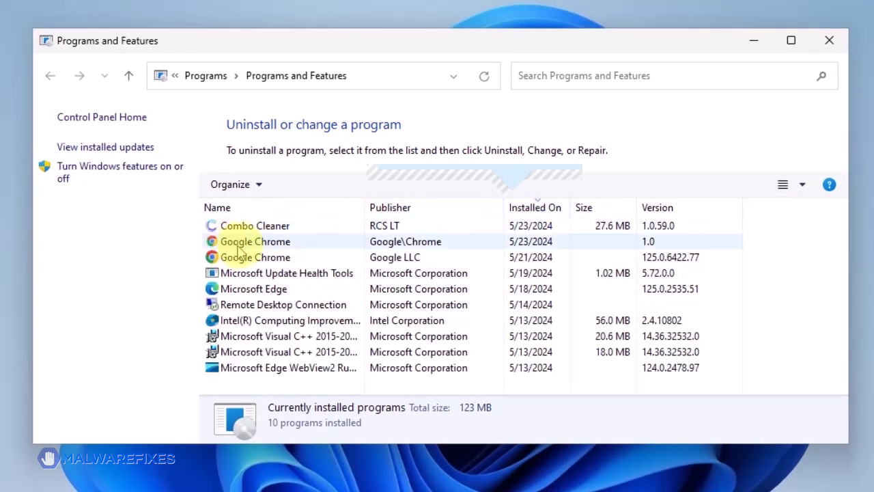
{"action": "left_click", "coordinate": [256, 240]}
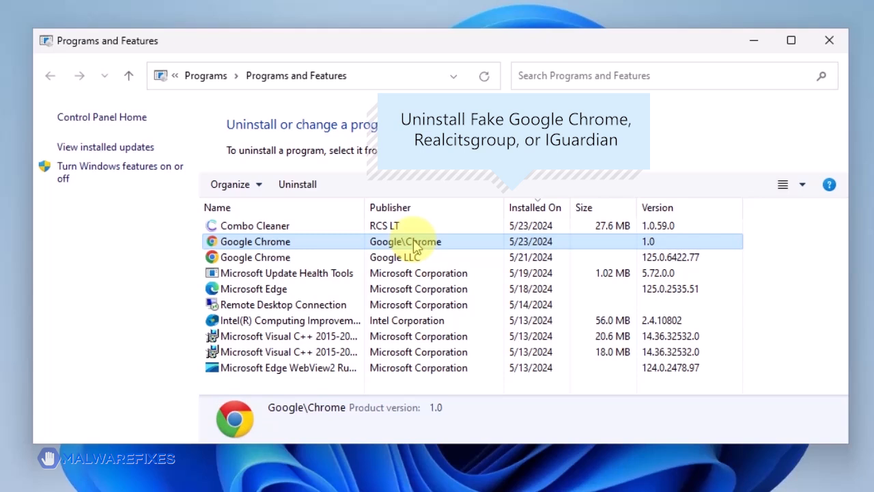
{"action": "mouse_move", "coordinate": [296, 184]}
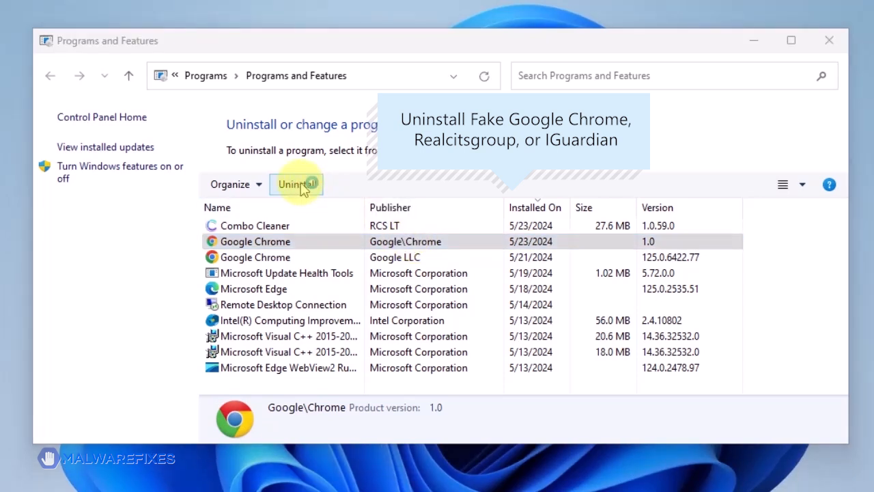
{"action": "left_click", "coordinate": [295, 185]}
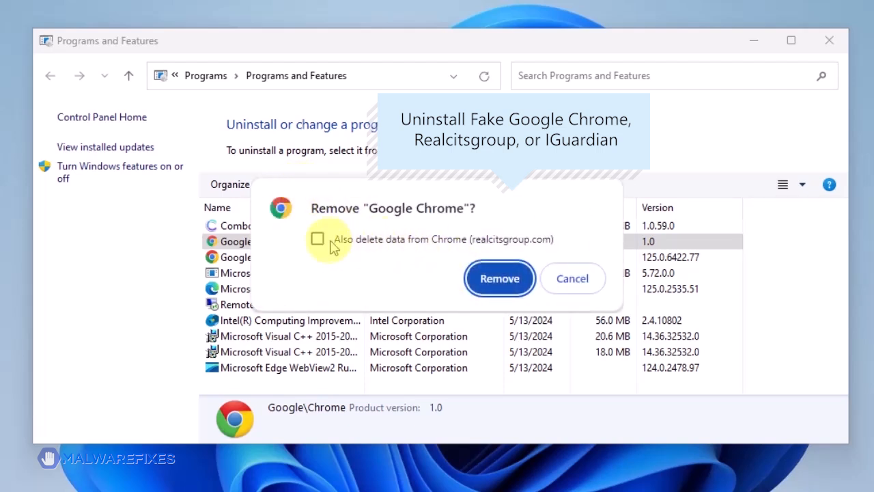
- Confirm removing the fake Chrome with its data deleted, then close Programs and Features
{"action": "left_click", "coordinate": [317, 237]}
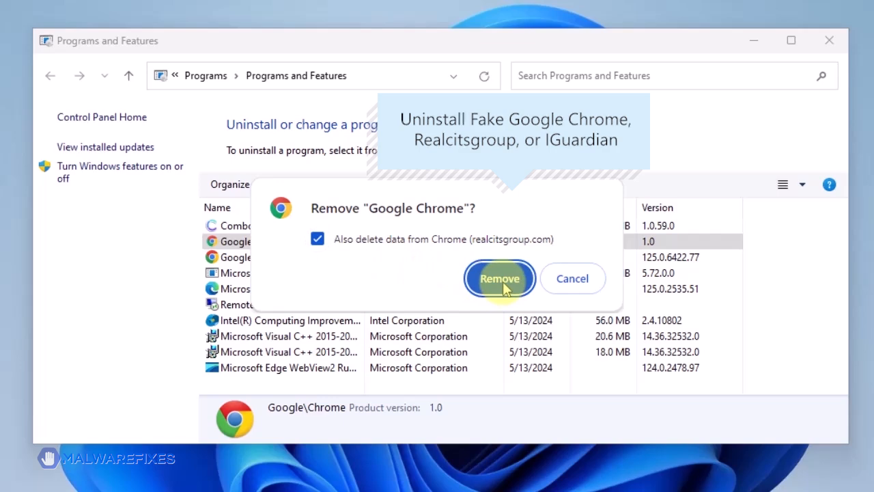
{"action": "left_click", "coordinate": [500, 279]}
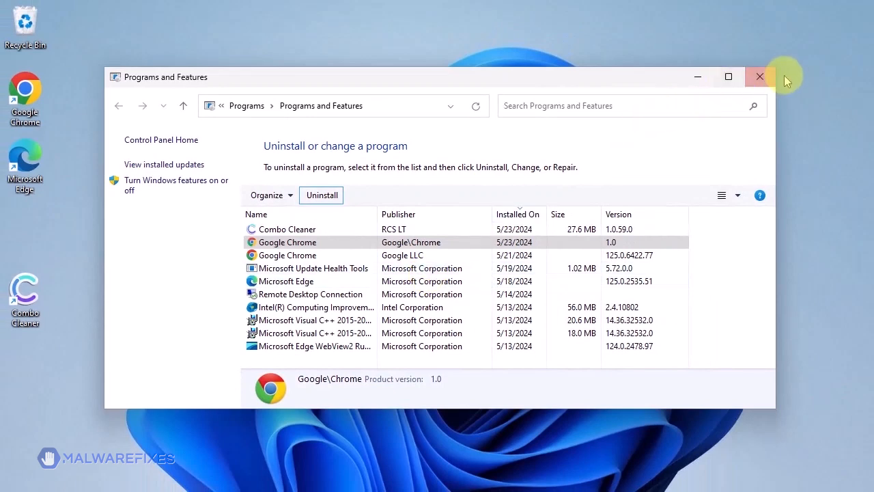
{"action": "left_click", "coordinate": [759, 76]}
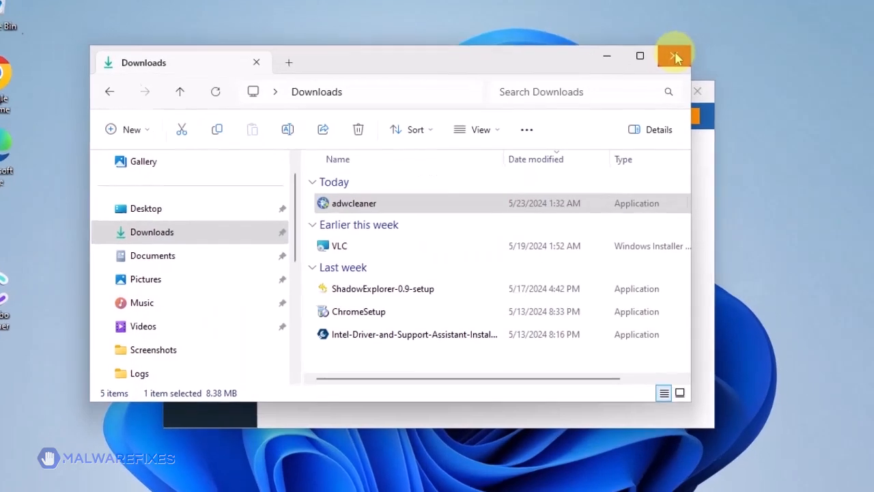
- Launch adwcleaner and enable Reset Chrome policies and Reset IE policies for basic repair
{"action": "double_click", "coordinate": [355, 202]}
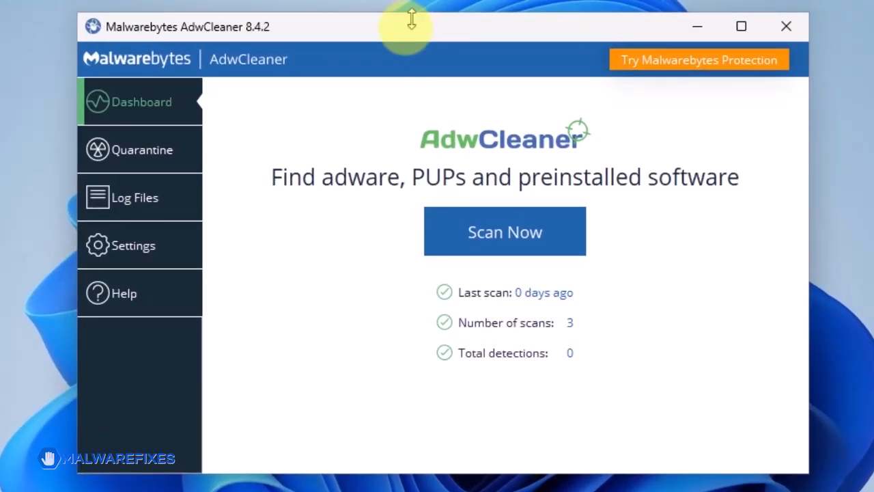
{"action": "left_click", "coordinate": [134, 246]}
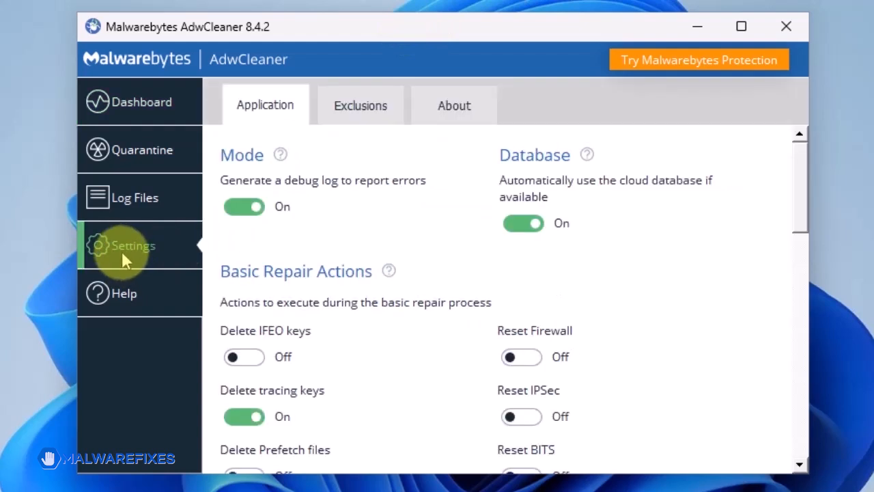
{"action": "scroll", "scroll_direction": "down", "scroll_amount": 3}
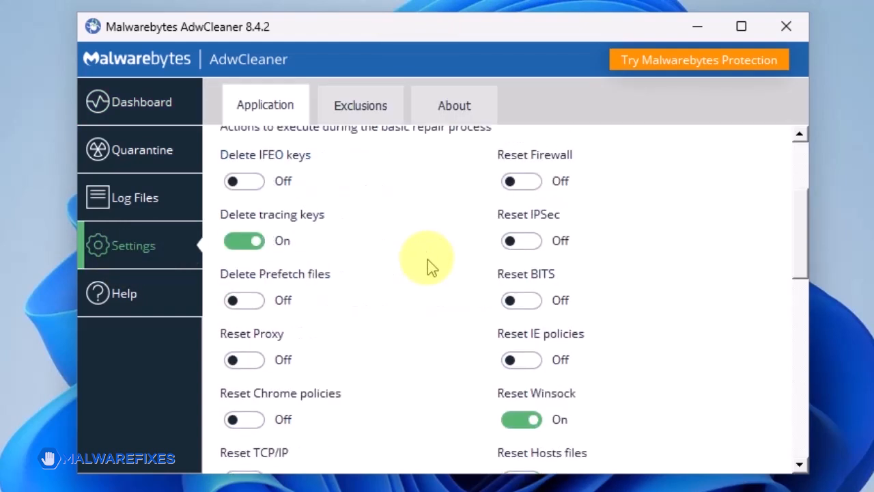
{"action": "scroll", "scroll_direction": "down", "scroll_amount": 3}
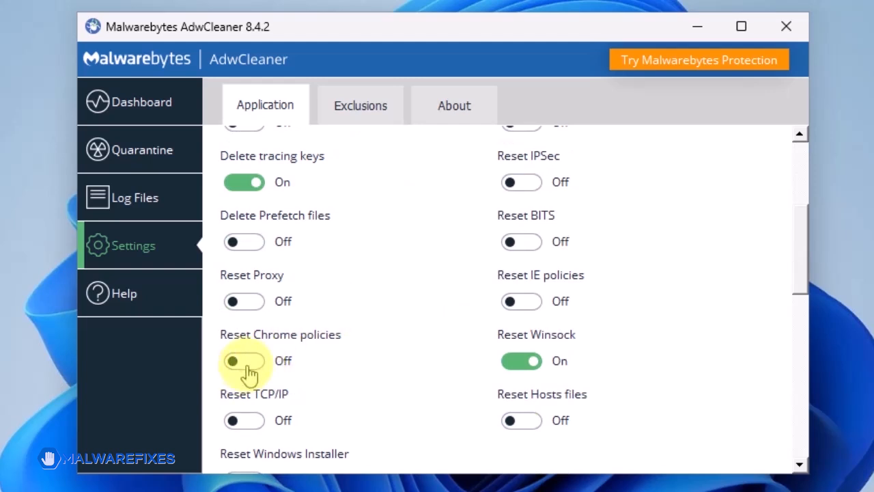
{"action": "left_click", "coordinate": [243, 361]}
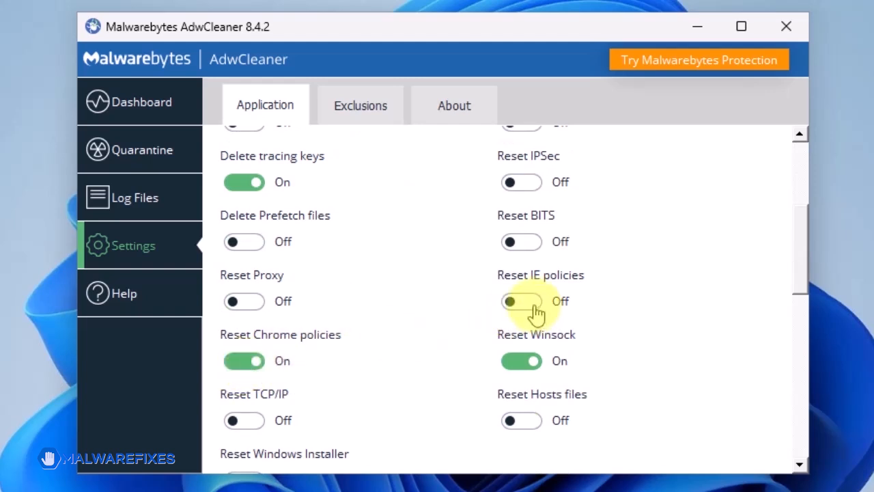
{"action": "left_click", "coordinate": [522, 302]}
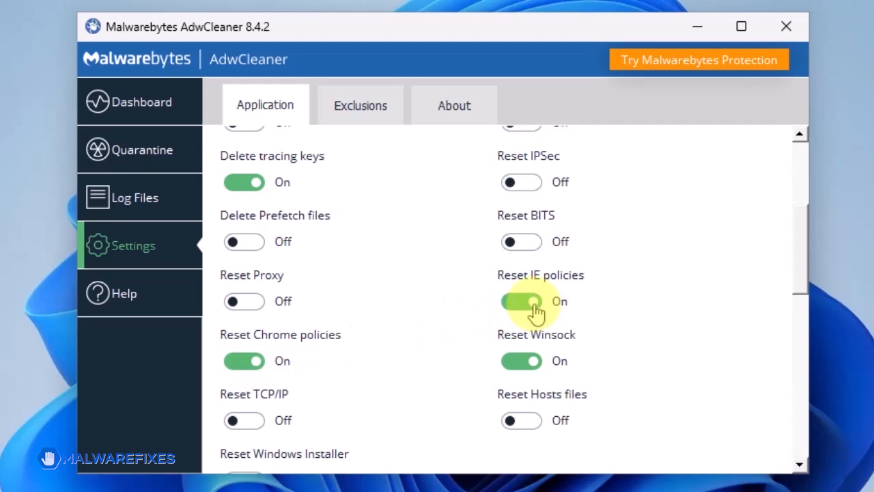
{"action": "left_click", "coordinate": [521, 301]}
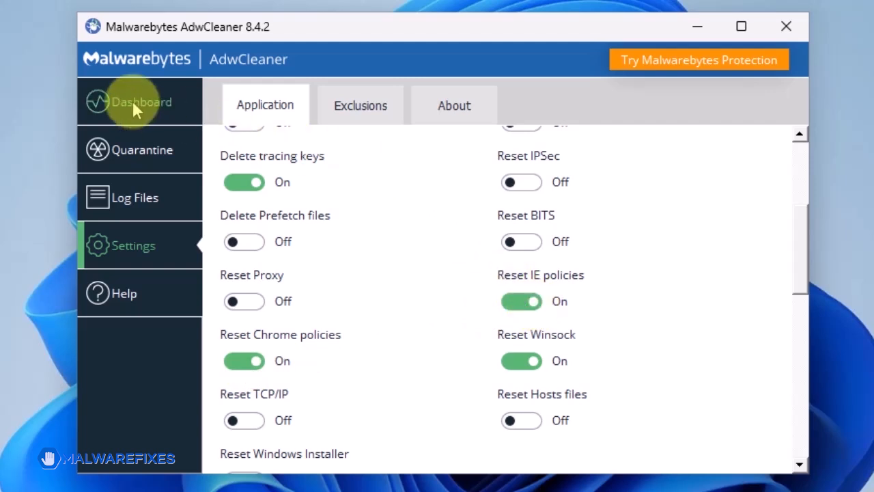
{"action": "left_click", "coordinate": [142, 101]}
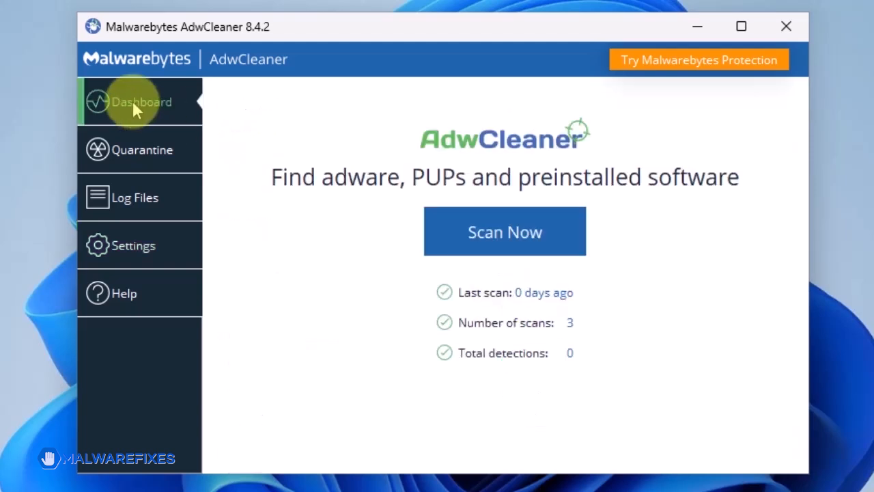
- Run an AdwCleaner scan (no items) and basic repair, continuing past the warning, then close it
{"action": "left_click", "coordinate": [505, 230]}
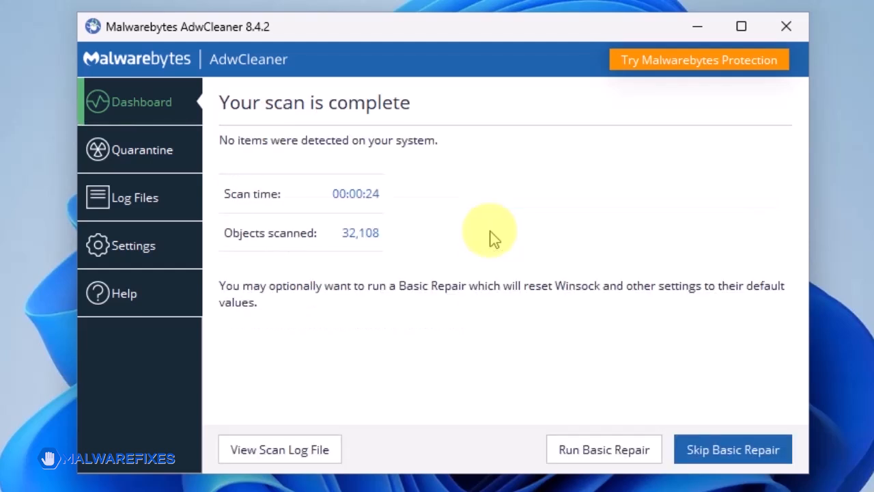
{"action": "mouse_move", "coordinate": [623, 430]}
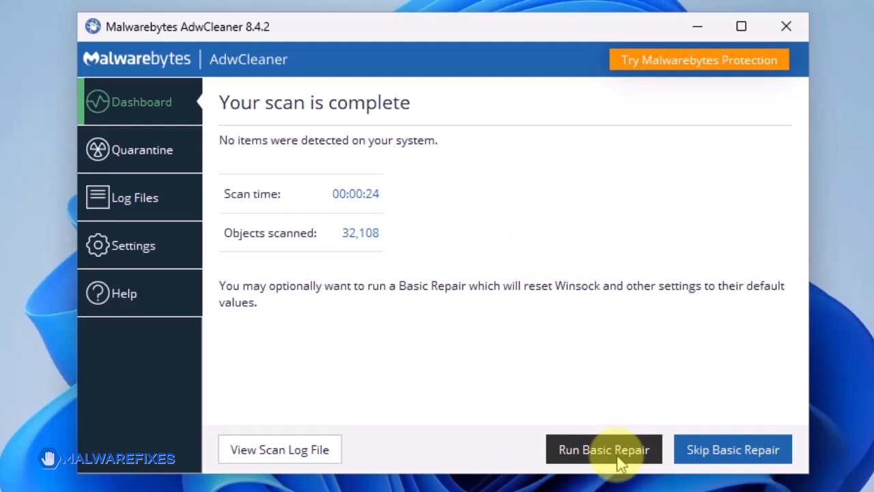
{"action": "left_click", "coordinate": [604, 447]}
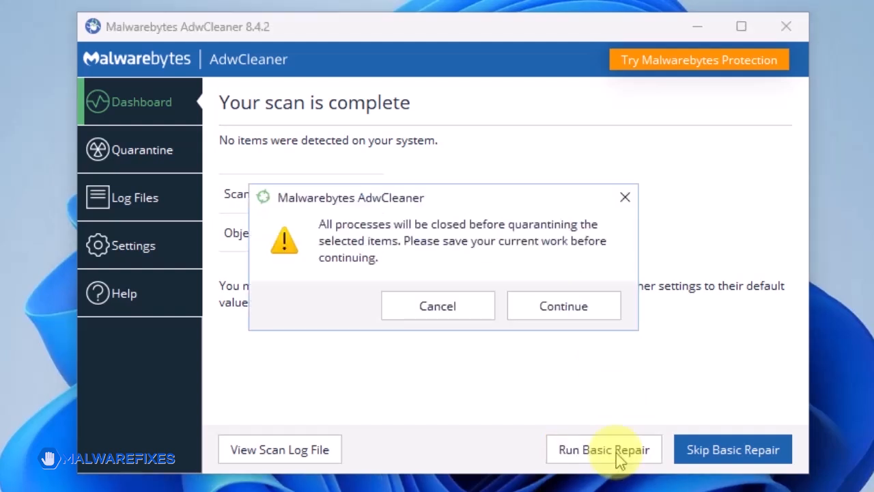
{"action": "mouse_move", "coordinate": [562, 306]}
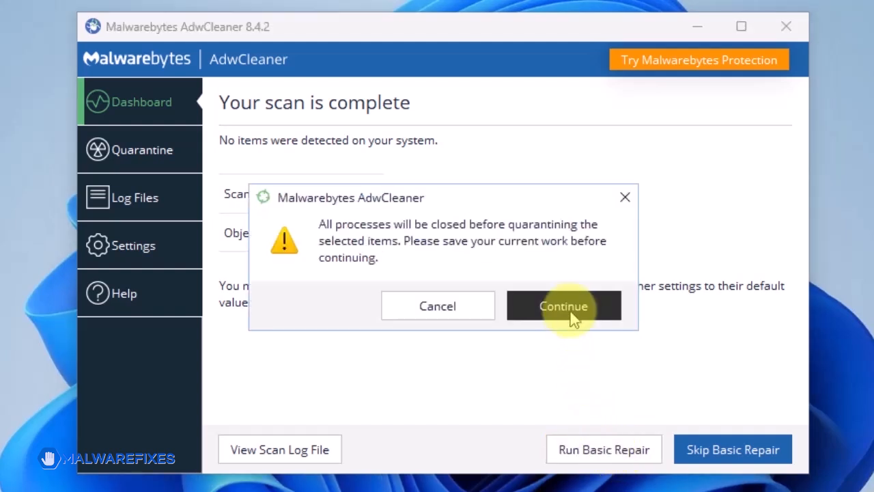
{"action": "left_click", "coordinate": [563, 306]}
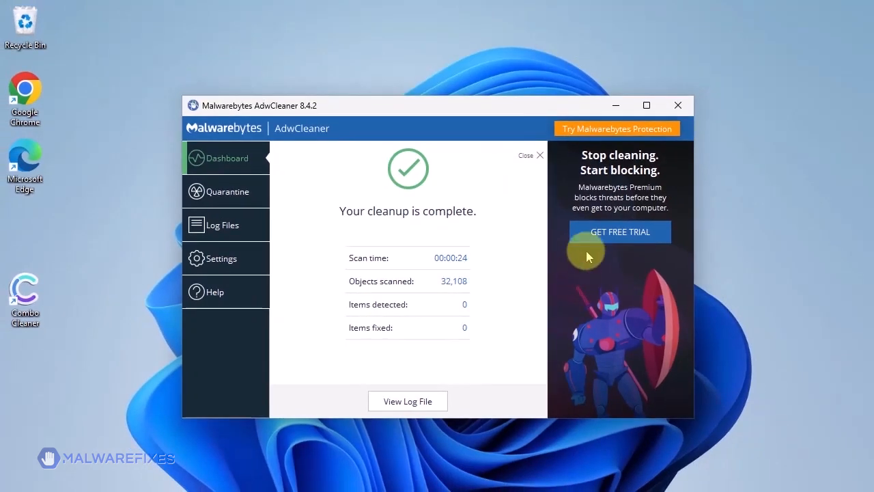
{"action": "mouse_move", "coordinate": [677, 105]}
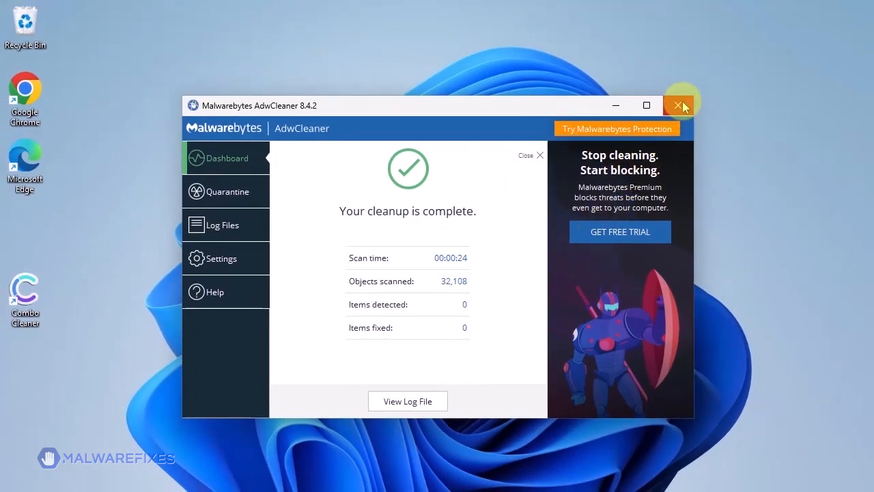
{"action": "left_click", "coordinate": [680, 105]}
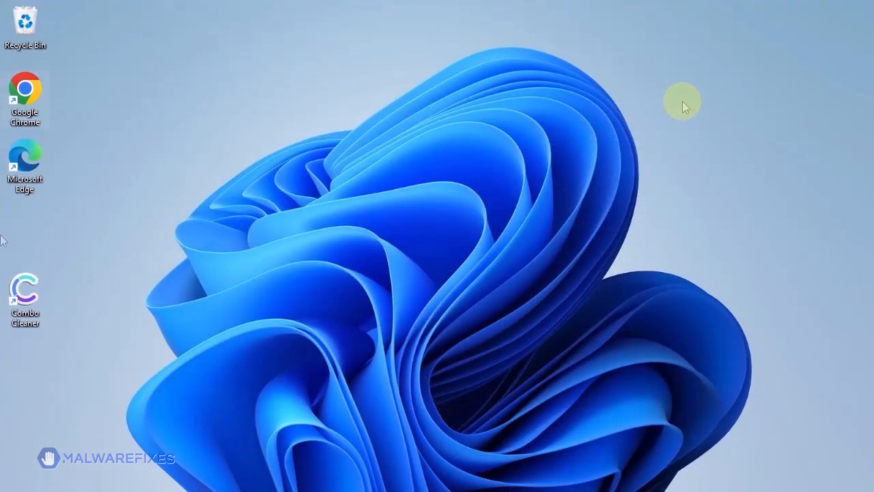
{"action": "mouse_move", "coordinate": [2, 239]}
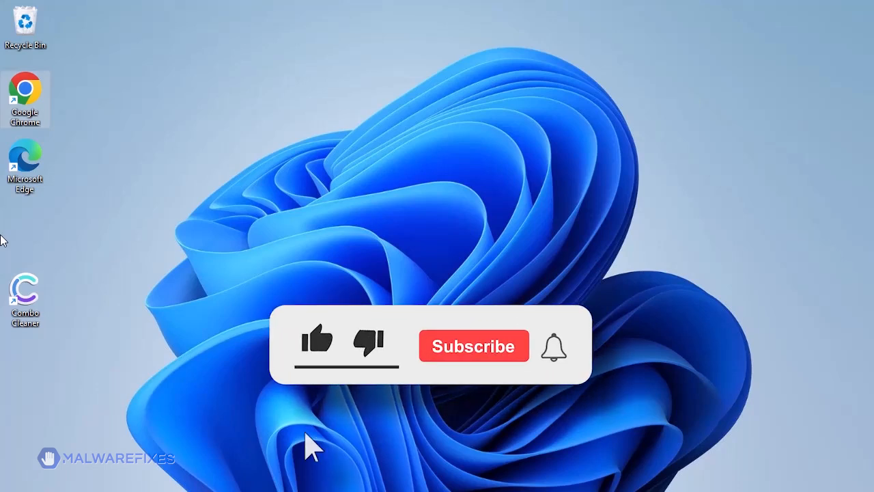
{"action": "left_click", "coordinate": [317, 341]}
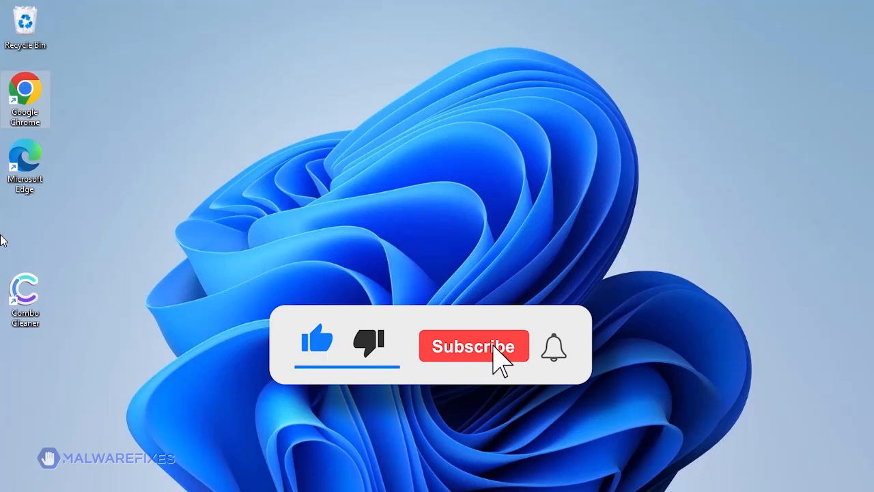
{"action": "left_click", "coordinate": [474, 347]}
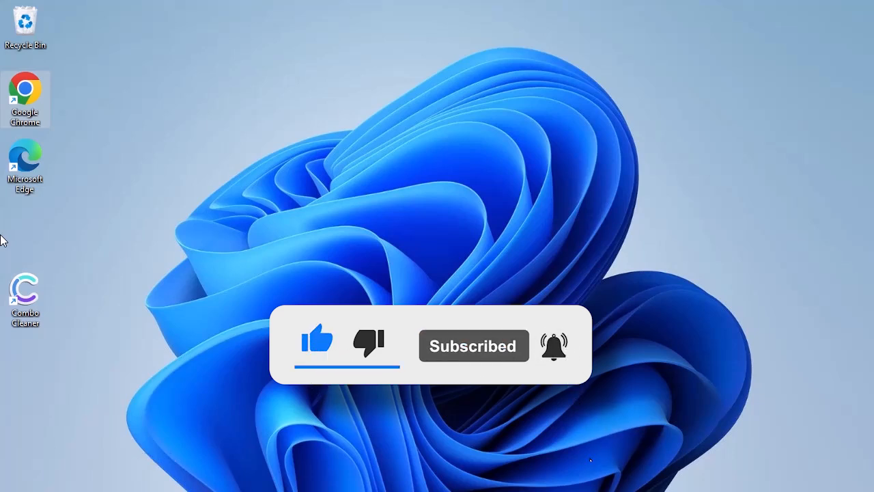